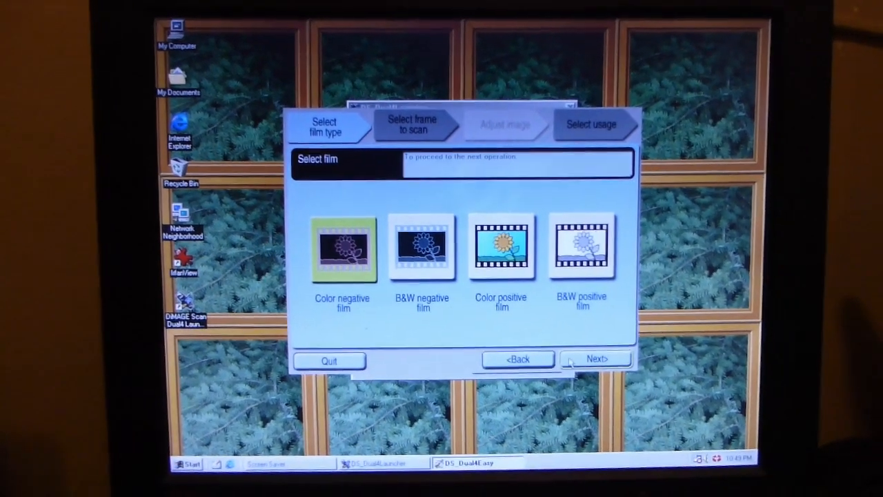
# Step: Proceed with color negative film to the frame selection step
pyautogui.click(596, 358)
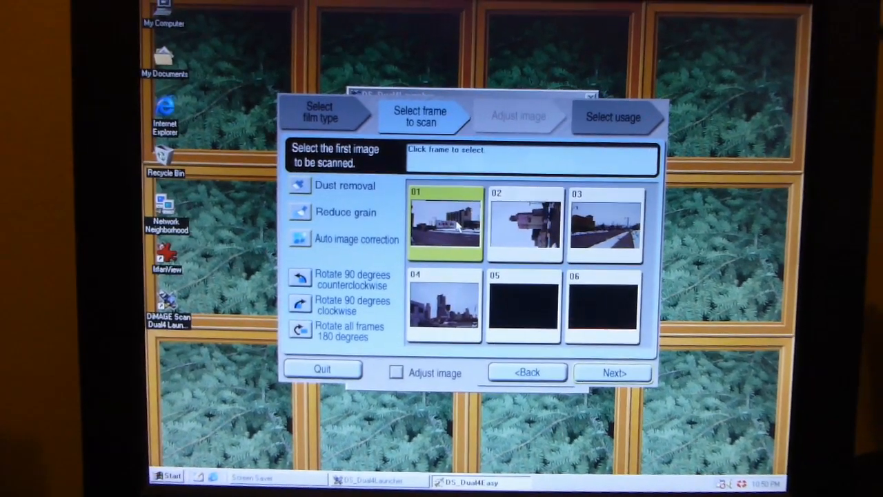
# Step: Select thumbnail 01 as the frame to scan, after briefly choosing frame 03
pyautogui.click(602, 235)
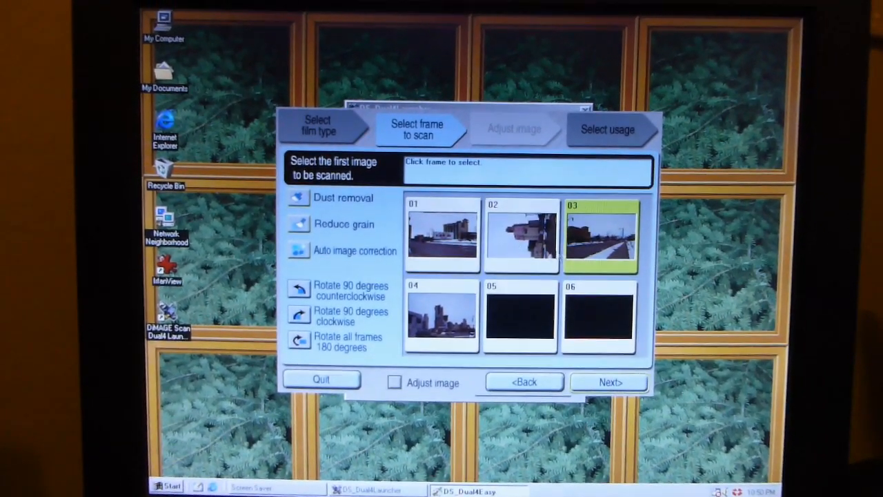
pyautogui.click(442, 238)
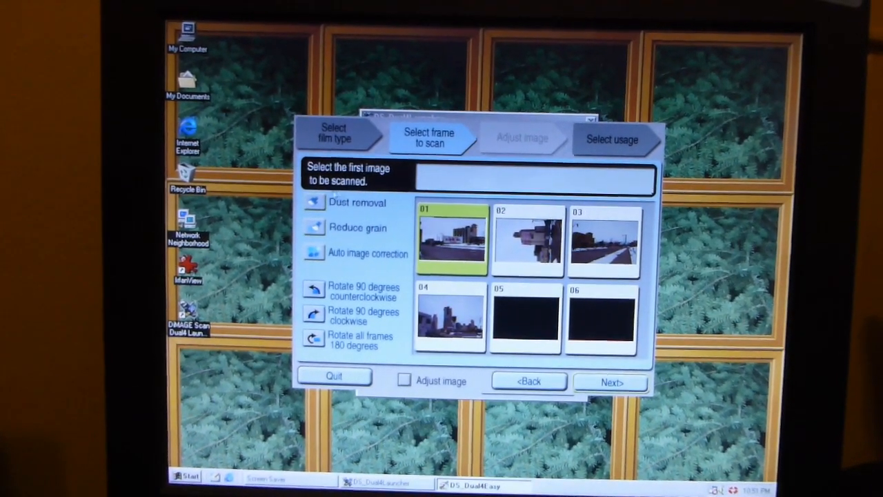
pyautogui.moveTo(316, 203)
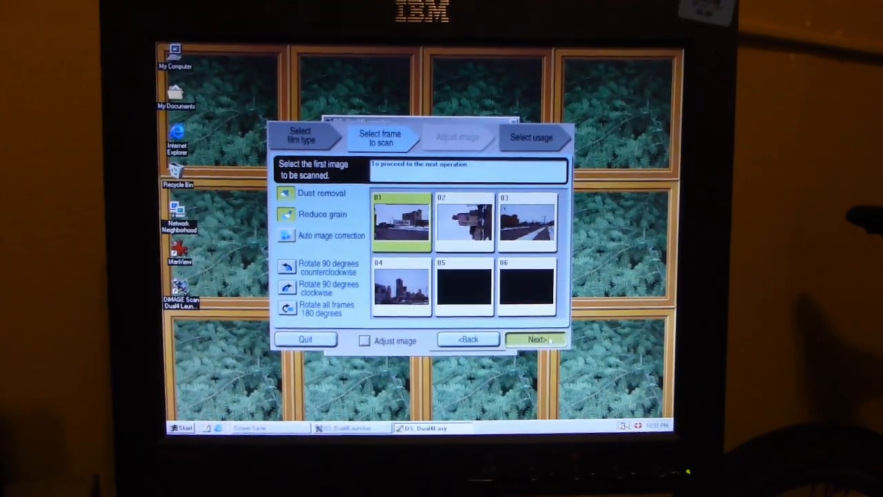
# Step: Continue past dust removal and grain reduction to the usage step
pyautogui.click(537, 339)
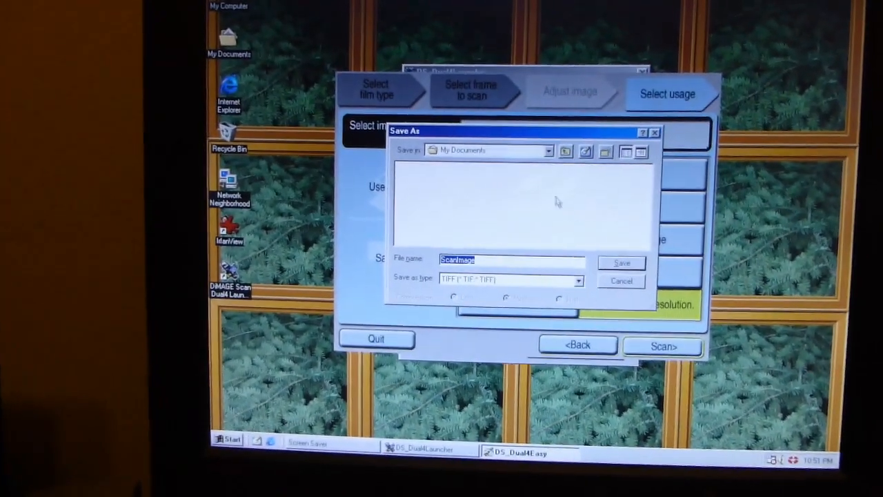
# Step: Set the Save as type to JPEG (*.JPG;*.JPEG;*.JPE)
pyautogui.click(578, 280)
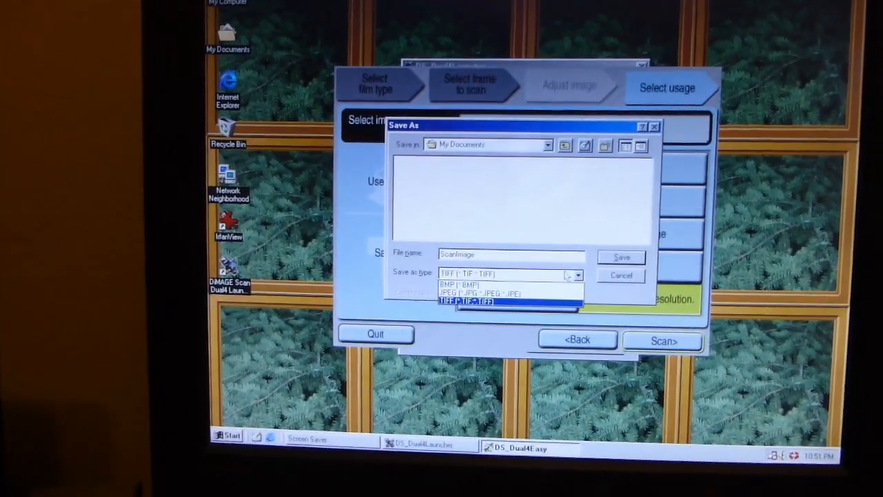
pyautogui.click(481, 293)
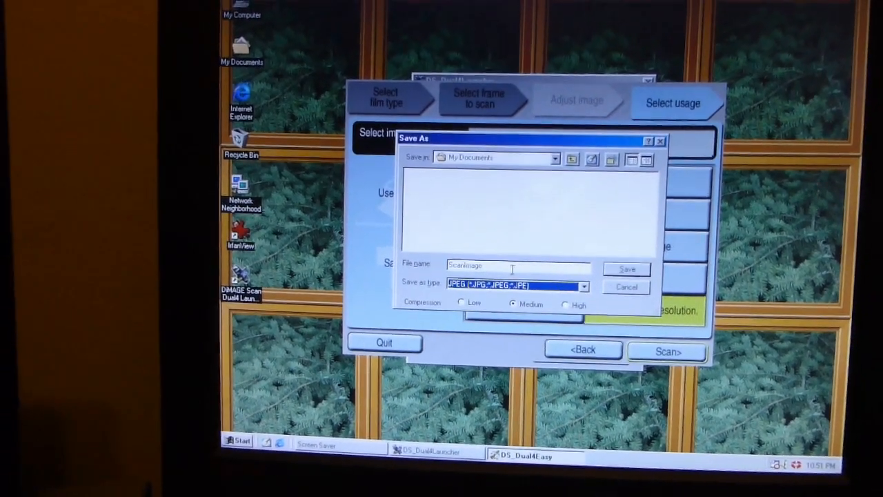